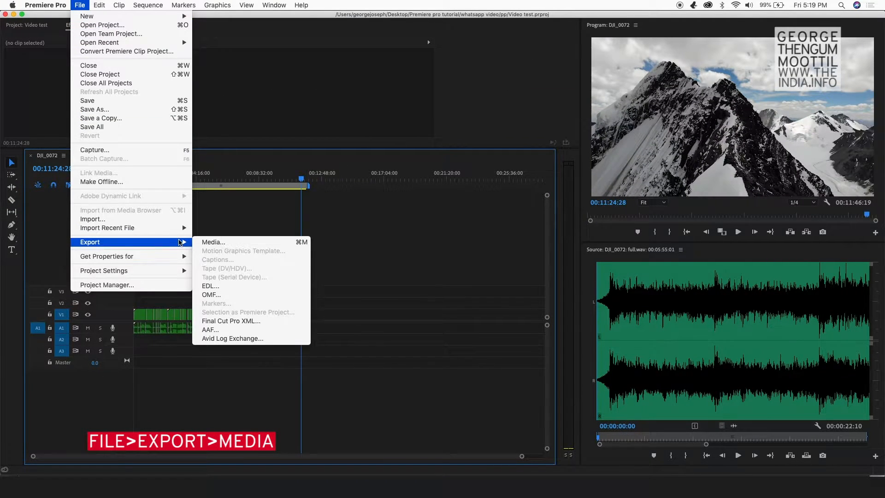
Step: Start a media export in H.264 format with the Match Source – High bitrate preset
click(214, 241)
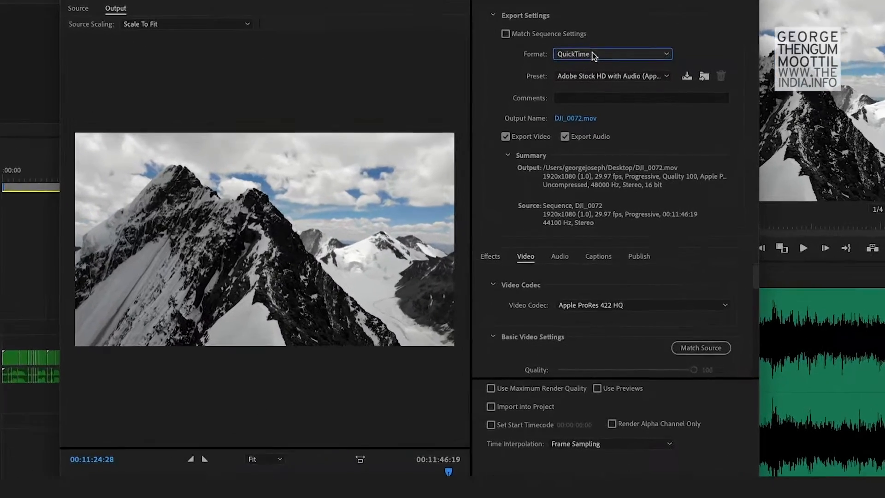
click(612, 54)
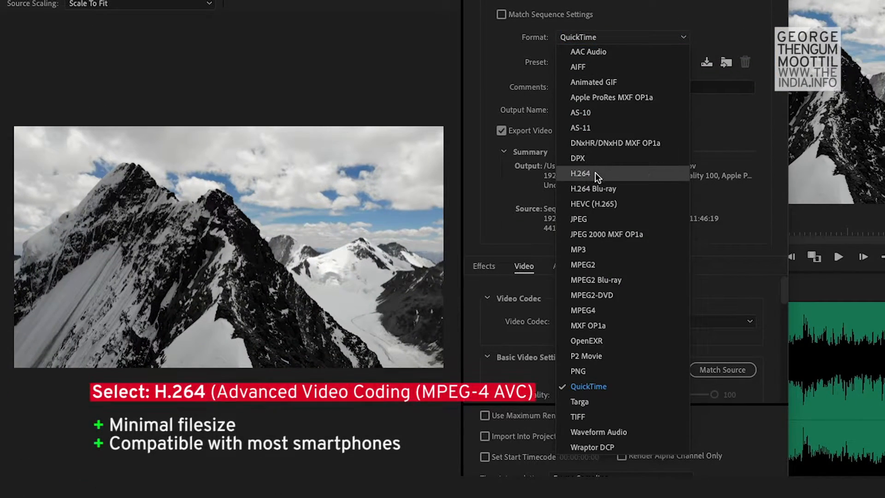
click(580, 174)
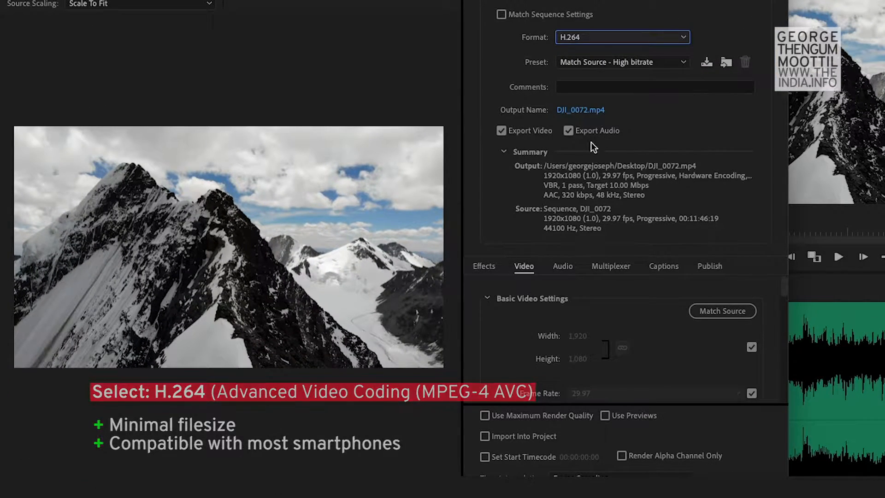
click(622, 61)
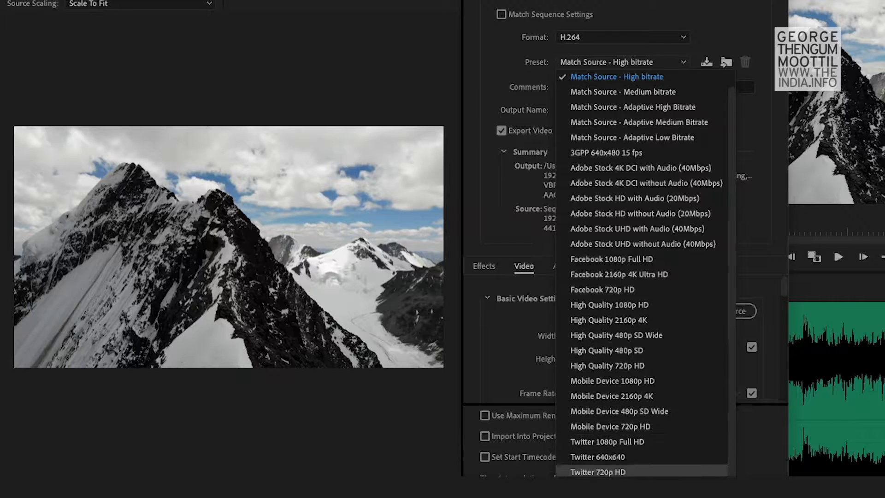
click(614, 76)
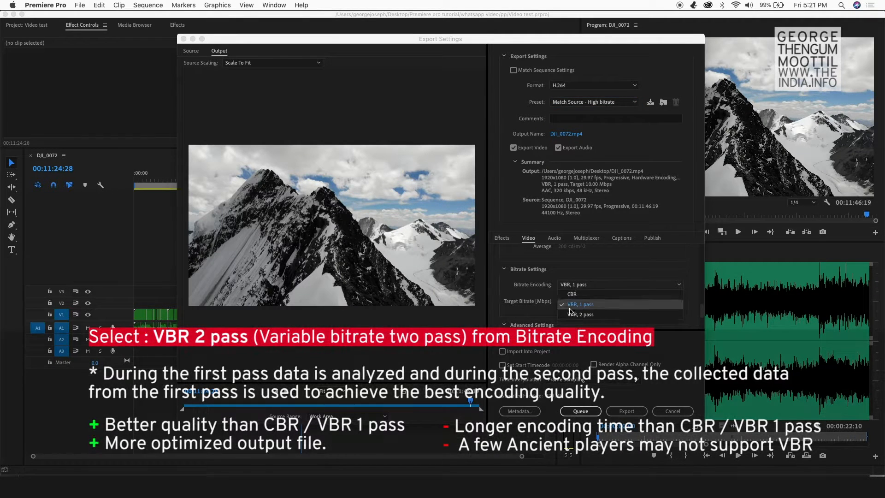
Step: Switch to VBR 2-pass encoding and try target and maximum bitrates up to 31.48 Mbps
click(581, 313)
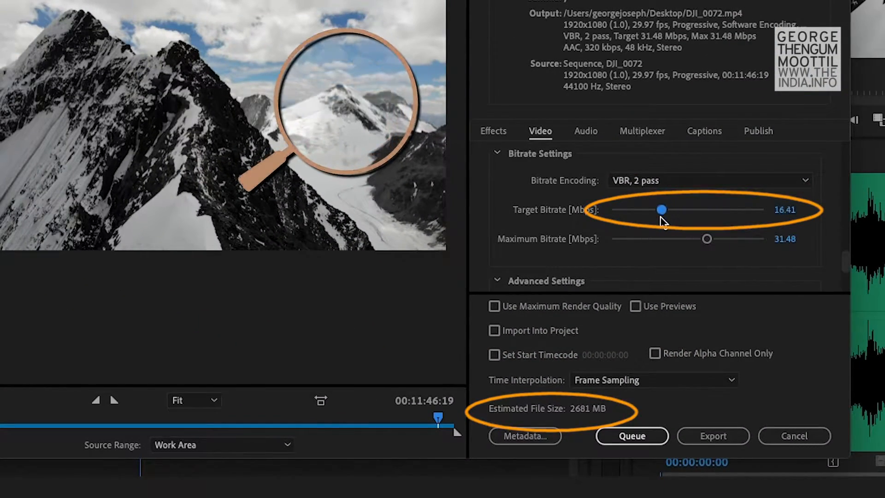
drag(662, 209, 630, 209)
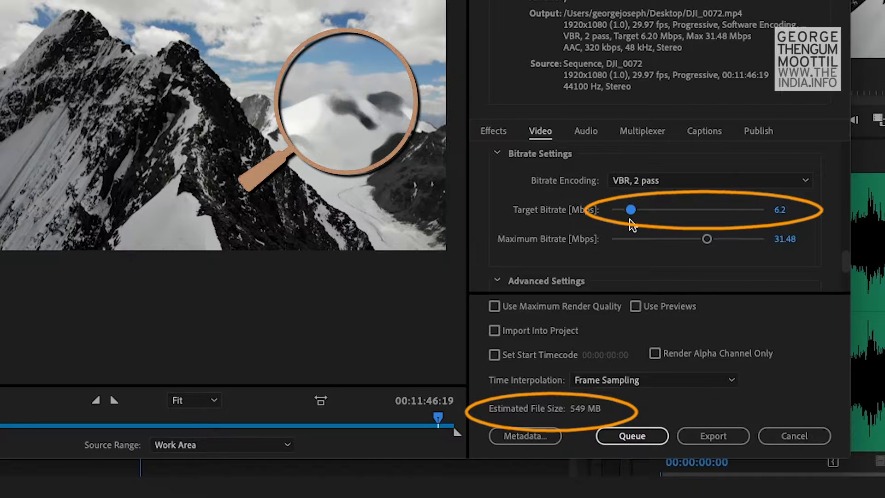
drag(630, 209, 708, 209)
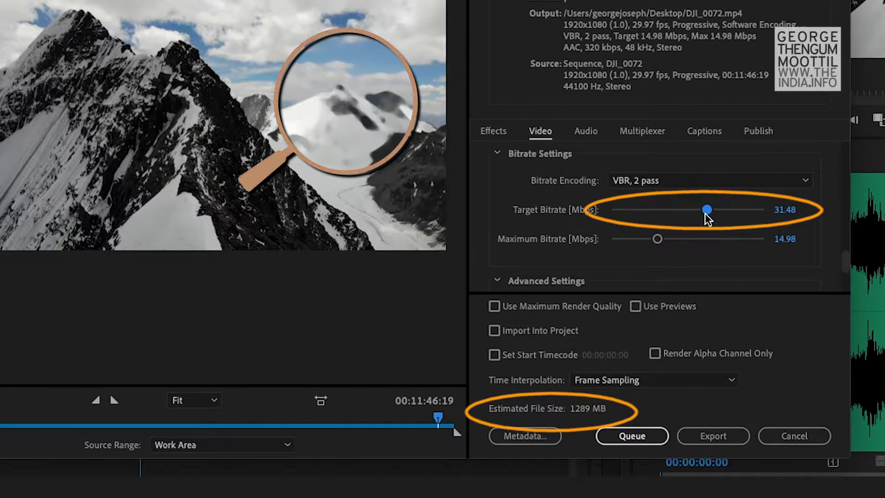
drag(656, 238, 705, 238)
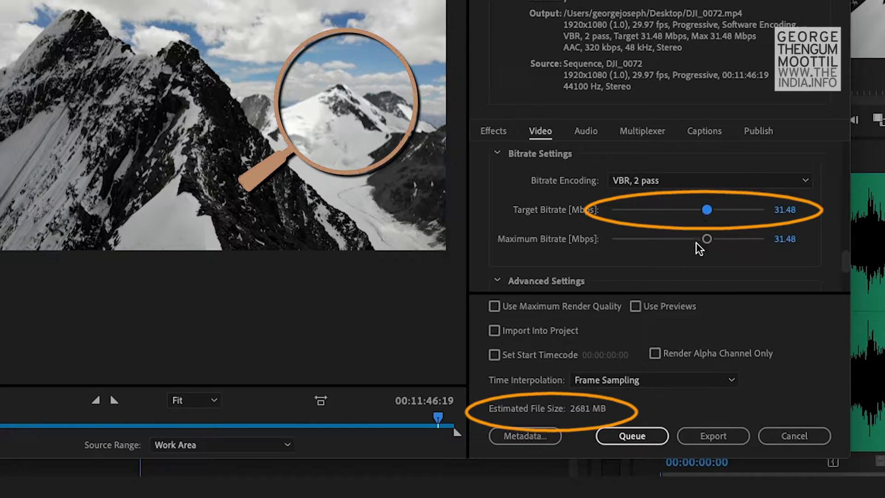
drag(706, 209, 630, 209)
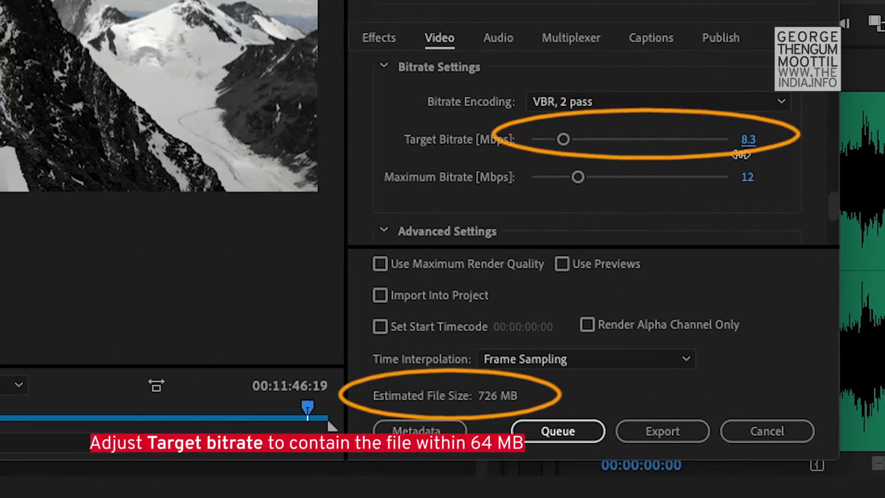
Step: Lower the target bitrate to 0.43 Mbps, shrinking the estimated file to 63 MB
drag(563, 139, 535, 139)
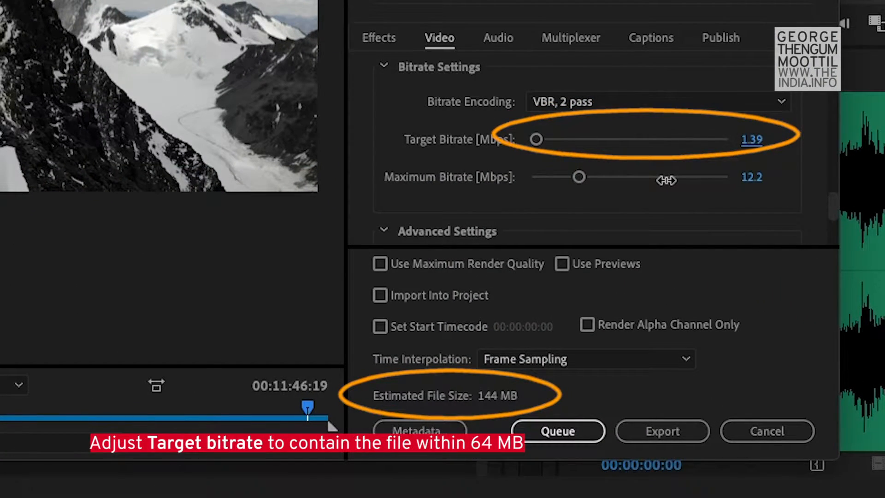
text(0.43)
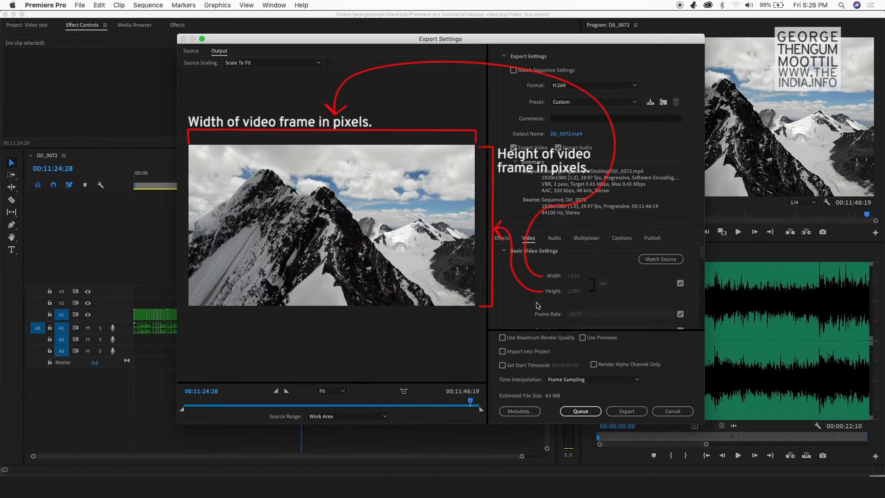
mouse_move(531, 285)
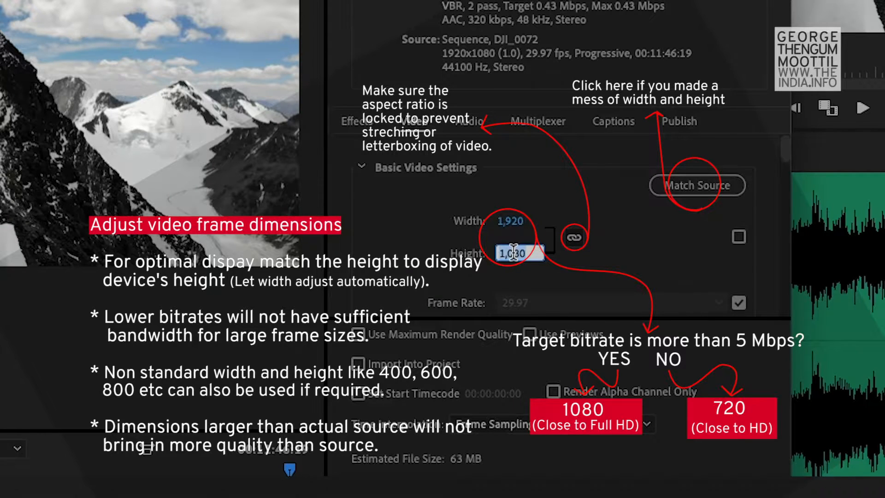
Step: Enter a frame height of 720 so the output becomes 1280×720 with locked aspect ratio
text(720)
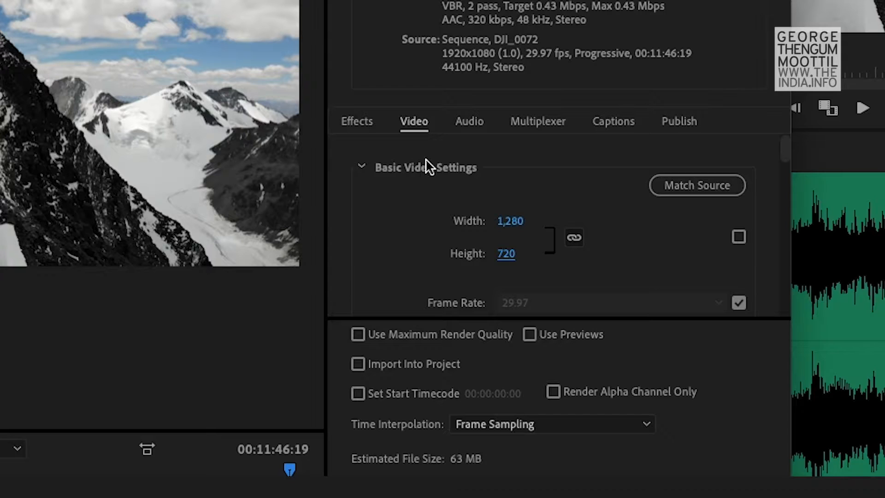
Step: Confirm the 720 height, keep audio at 48000 Hz and settle on stereo after trying mono
click(469, 121)
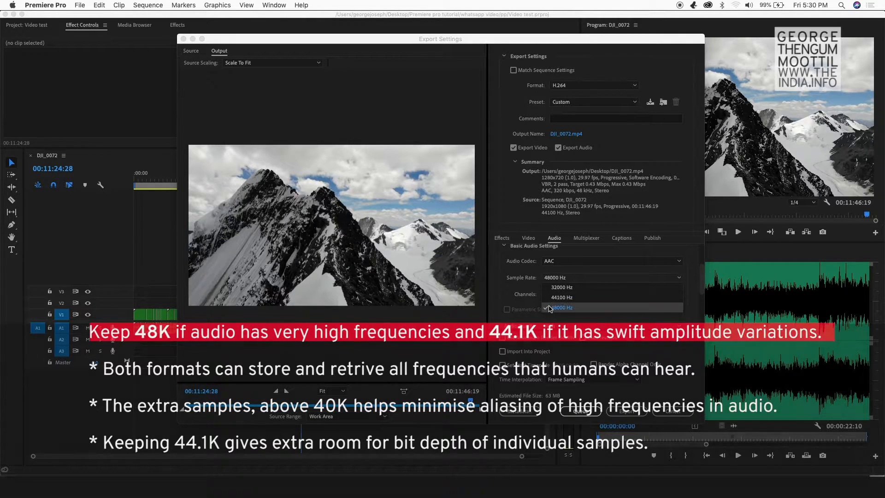
click(563, 308)
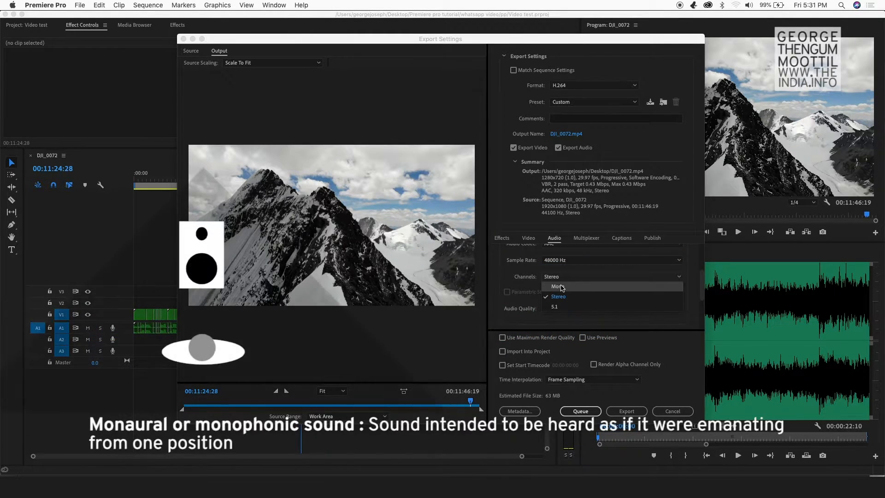
click(554, 286)
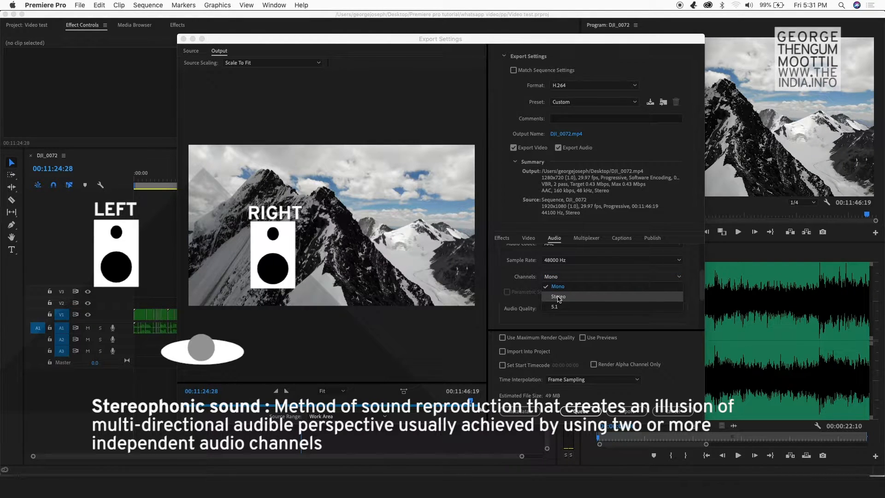
click(559, 296)
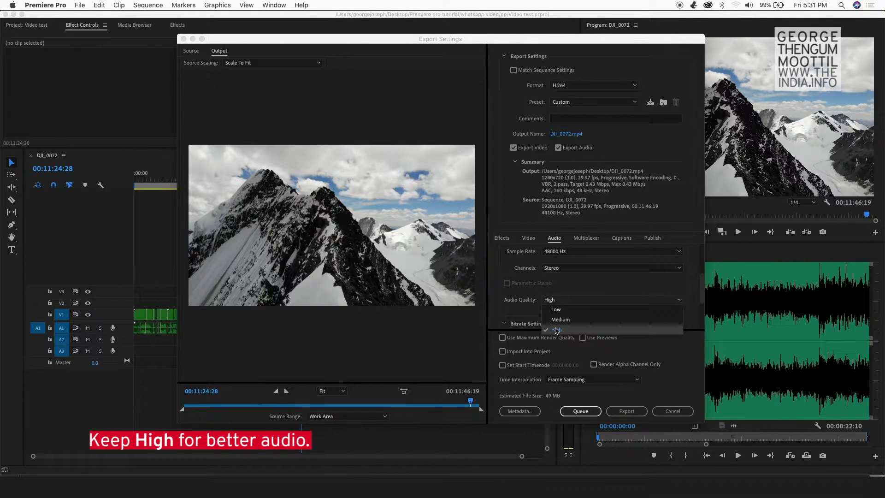
mouse_move(559, 309)
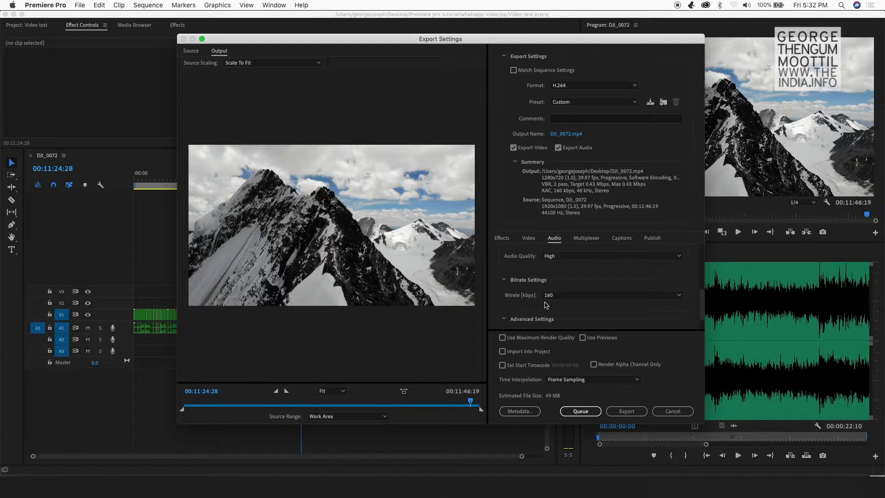
Step: Choose a 320 kbps audio bitrate and save the export as My Whatsapp Export on the Desktop
click(612, 295)
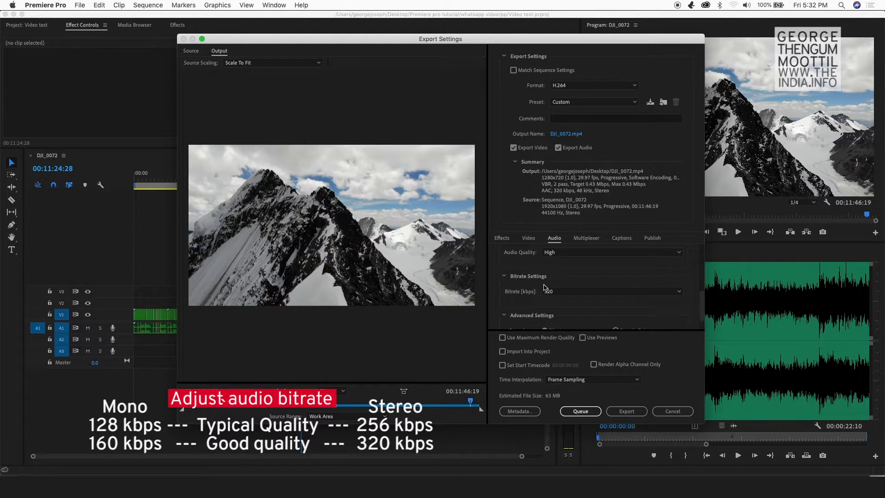
mouse_move(533, 291)
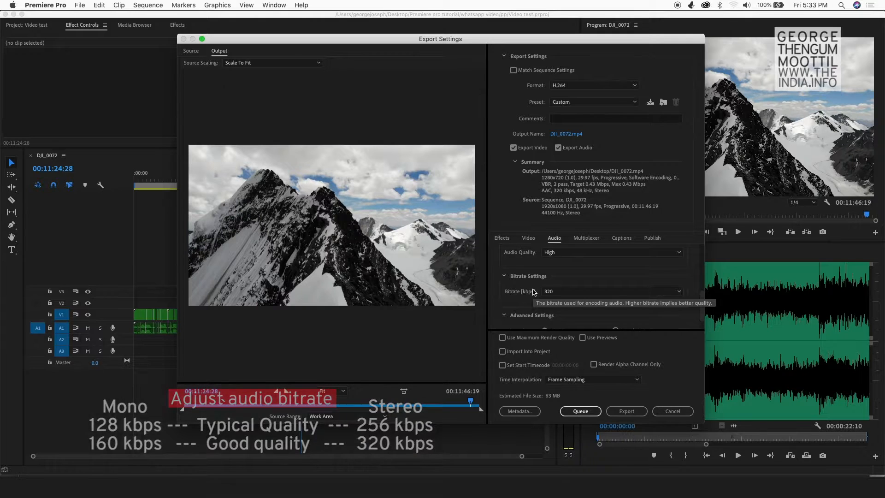
click(678, 288)
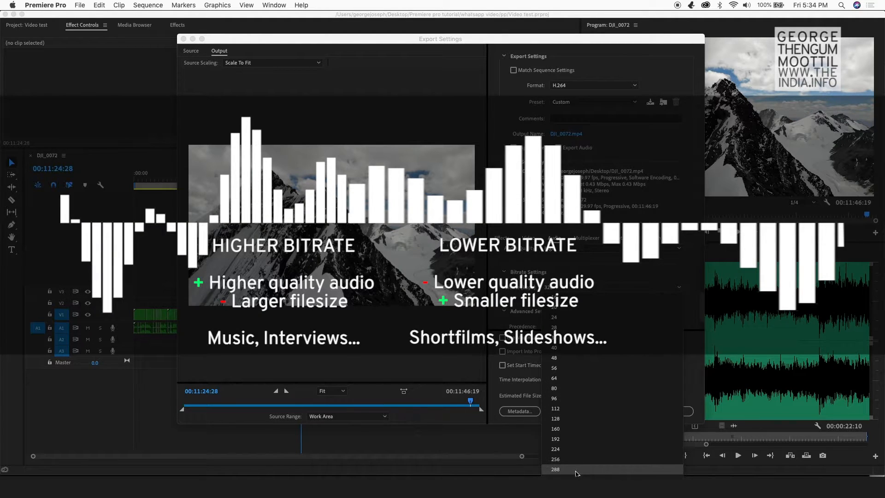
click(555, 468)
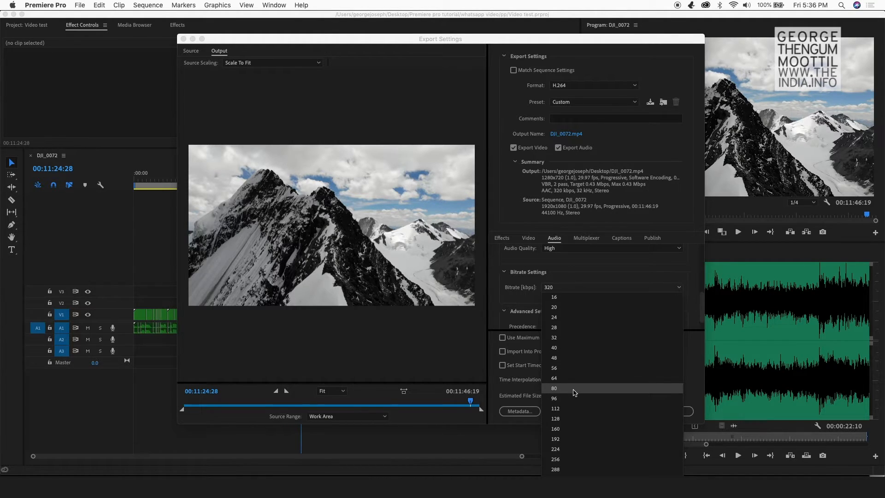
click(555, 427)
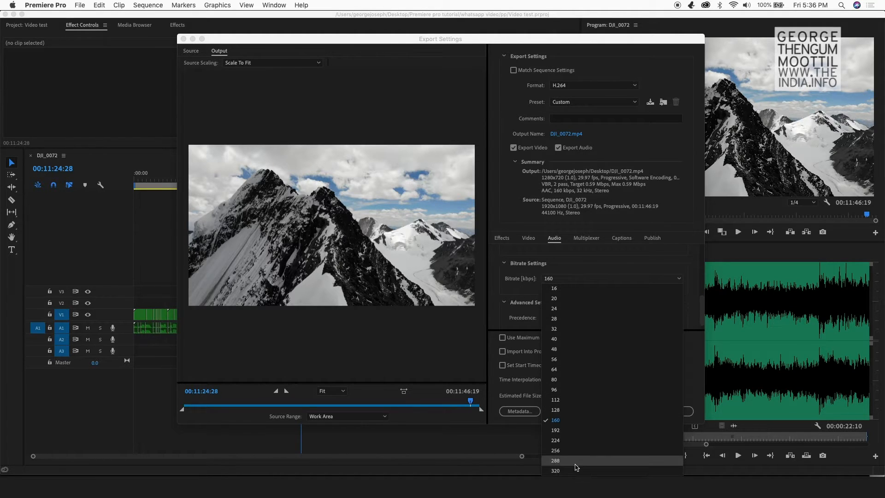
mouse_move(576, 470)
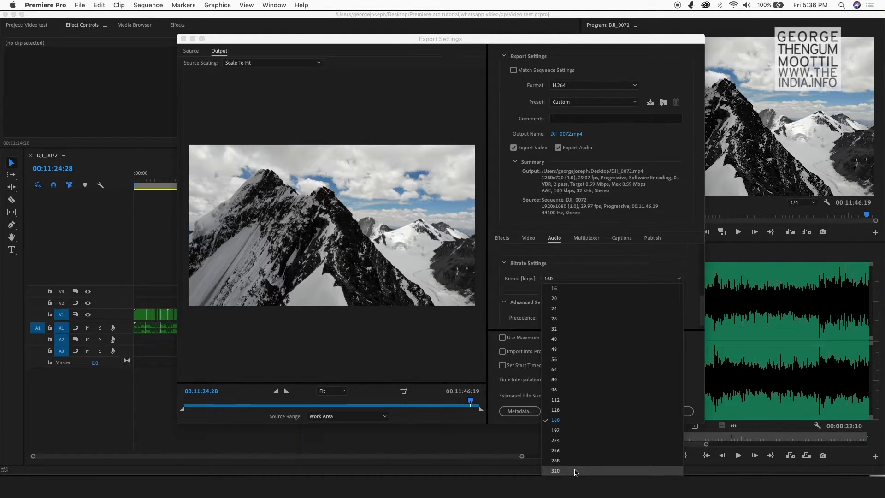
mouse_move(574, 464)
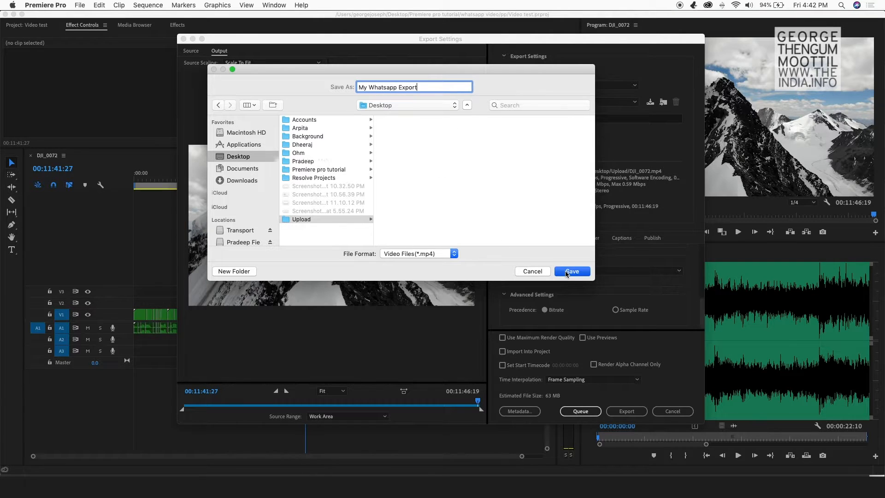
click(571, 271)
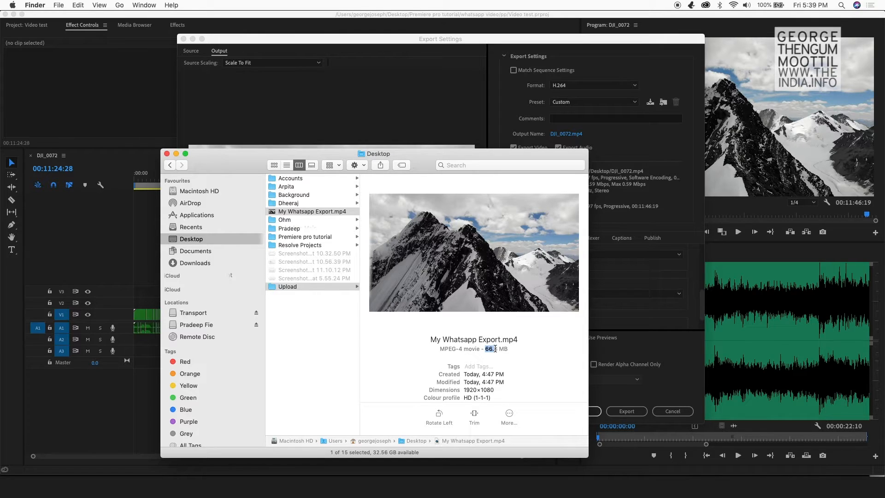
Step: Show Get Info for My Whatsapp Export.mp4 and select its exact byte count
right_click(308, 211)
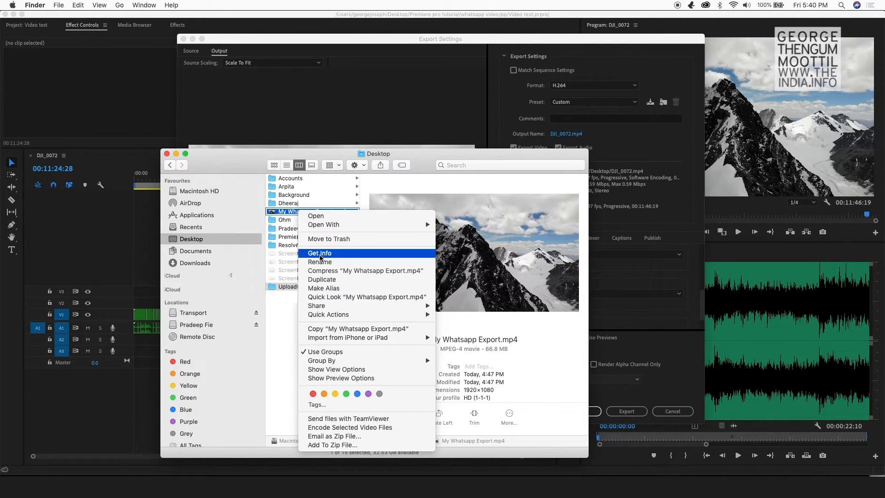
click(319, 252)
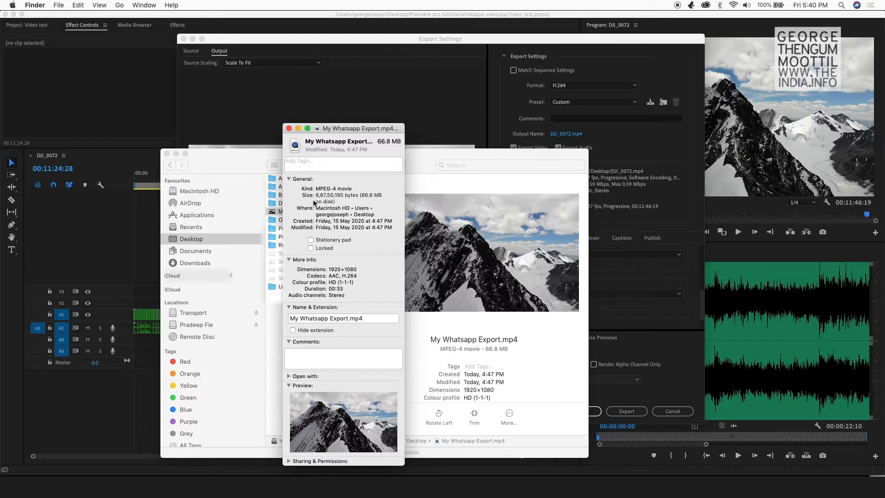
click(291, 260)
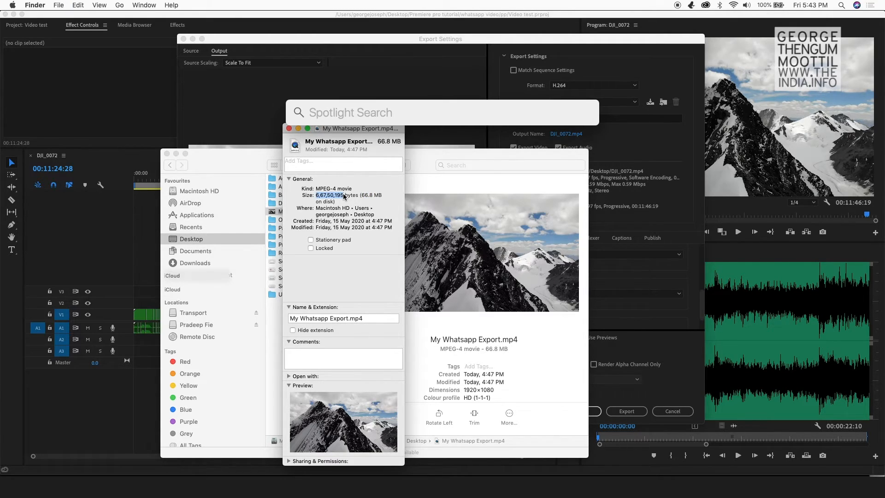
Step: Launch Calculator via Spotlight and divide 66750195 by 1024, giving 65185.7373046875
text(calculator)
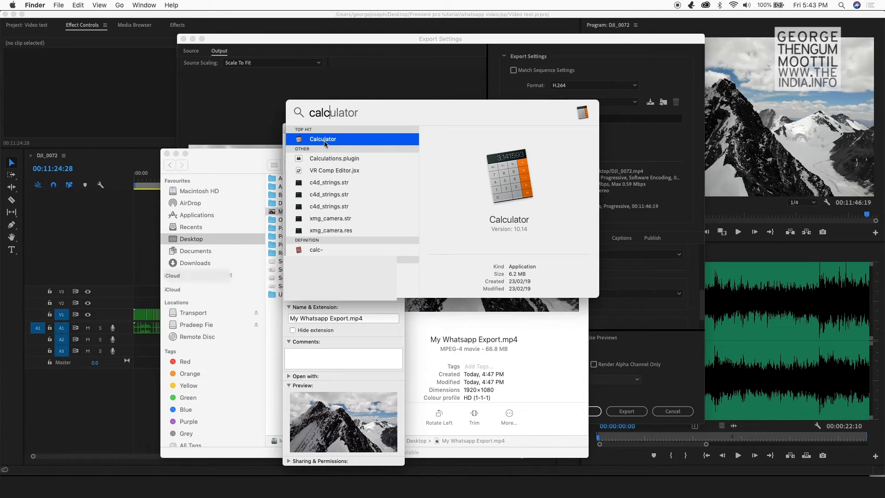
click(323, 139)
text(102)
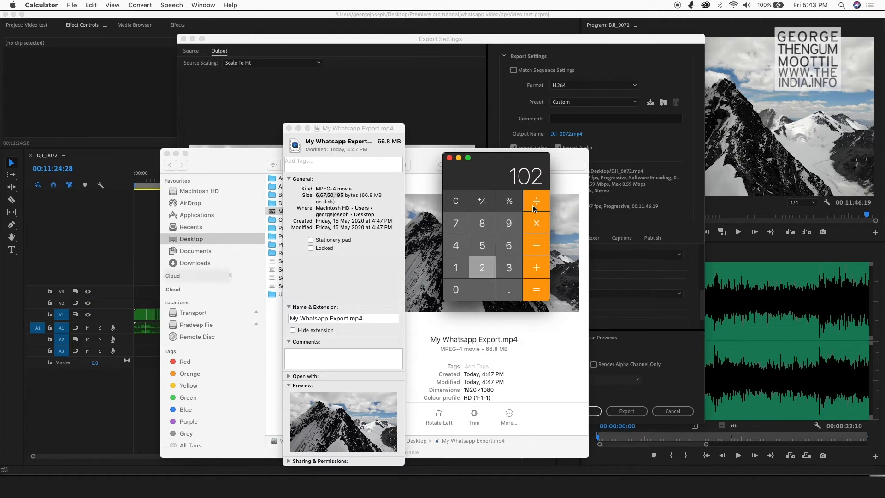
click(536, 289)
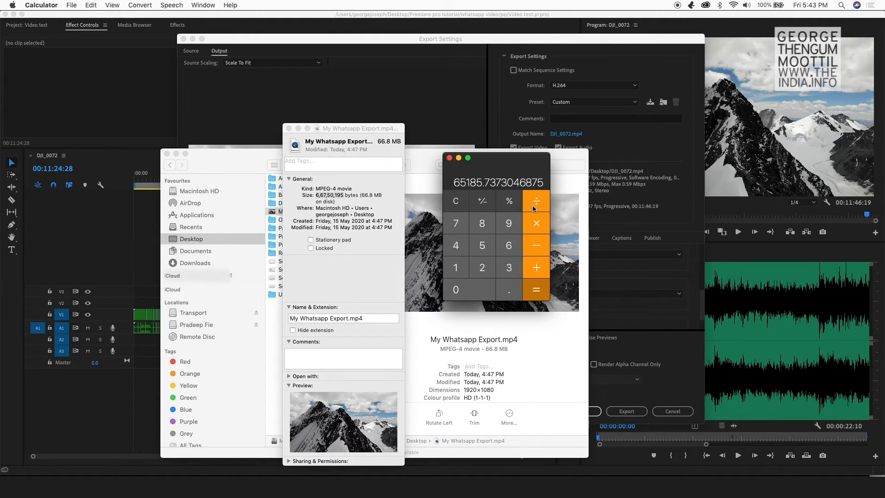
click(536, 288)
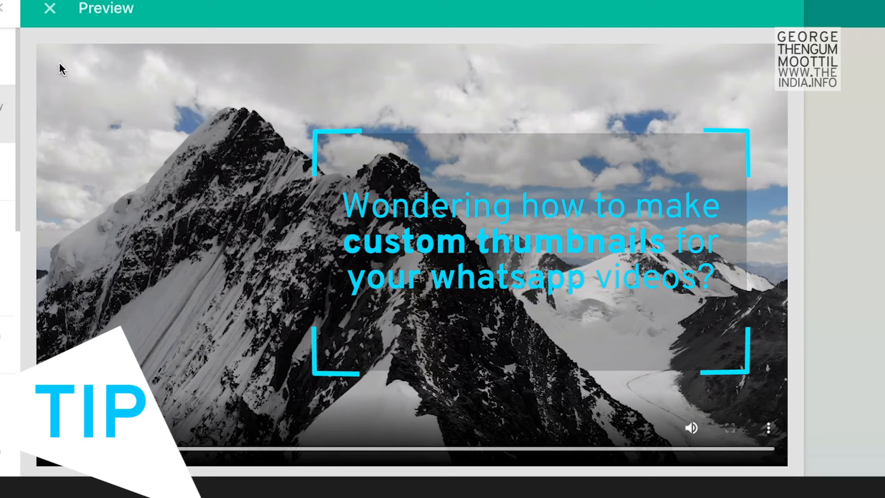
mouse_move(707, 278)
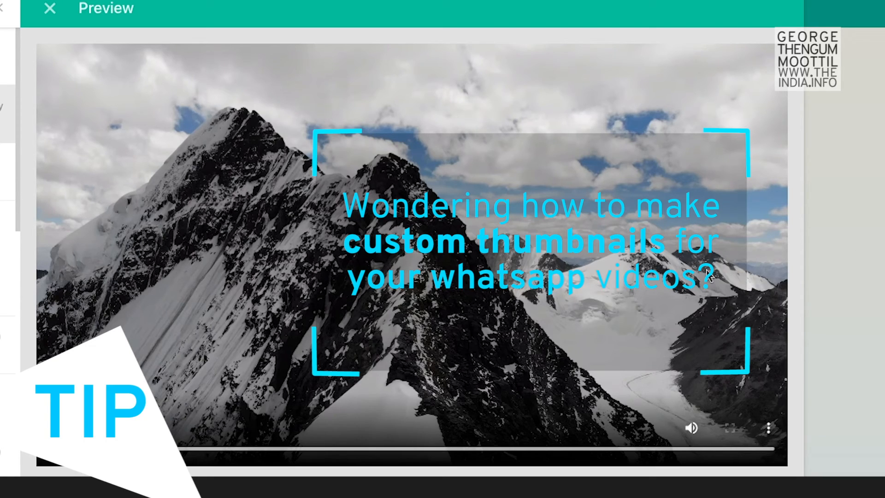
mouse_move(748, 94)
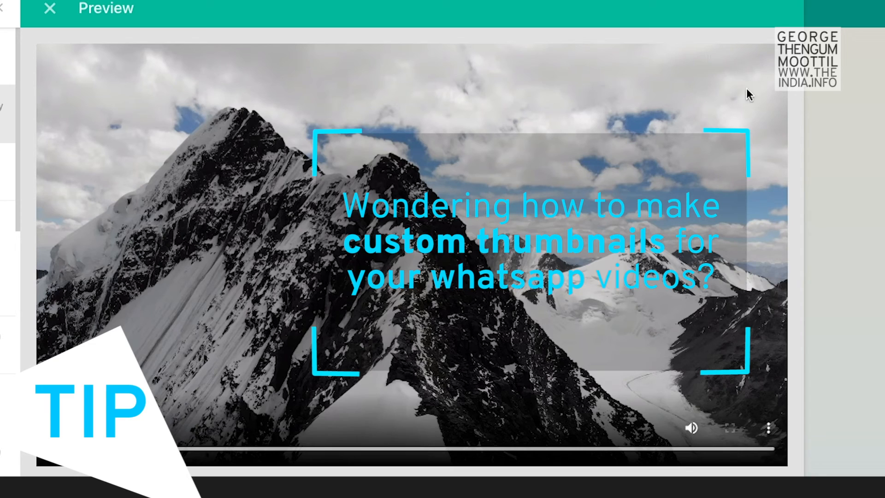